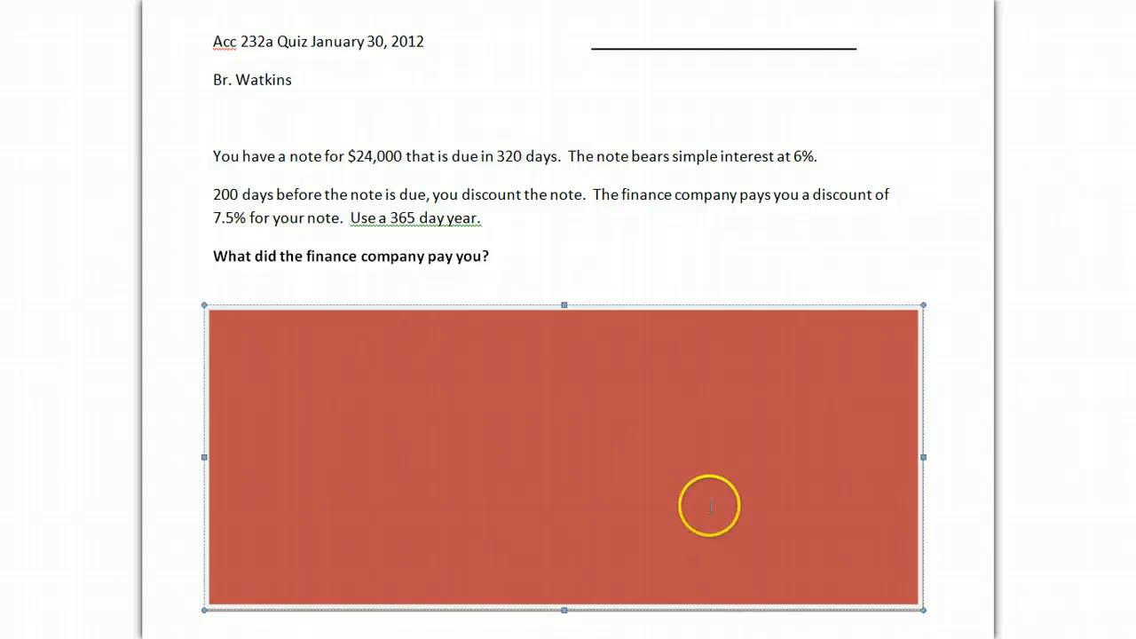
mouse_move(588, 302)
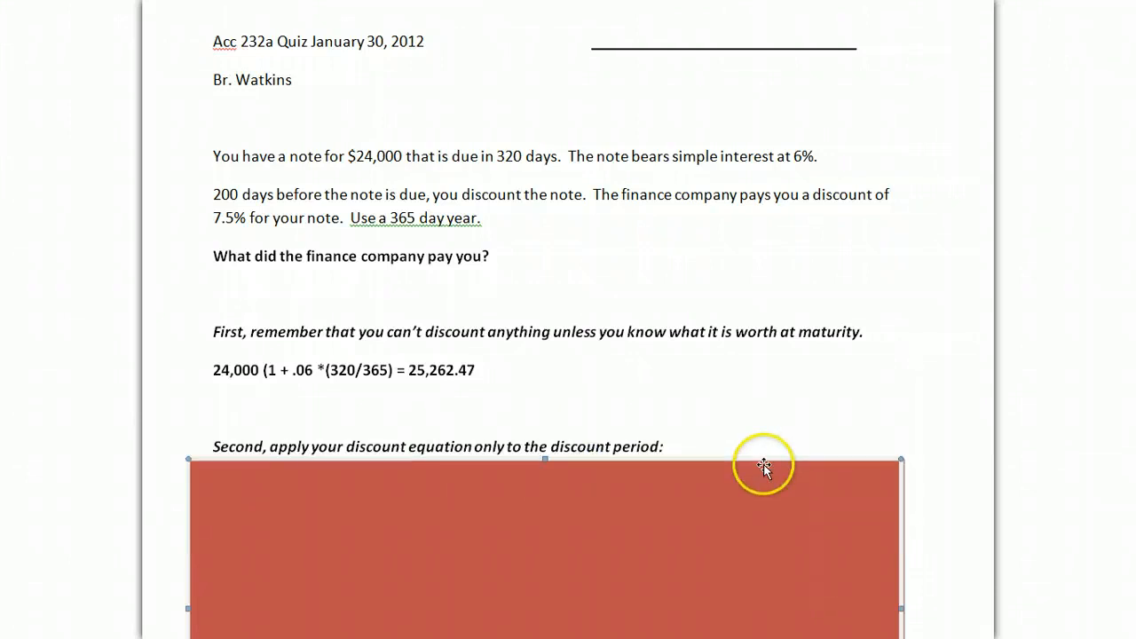
mouse_move(848, 431)
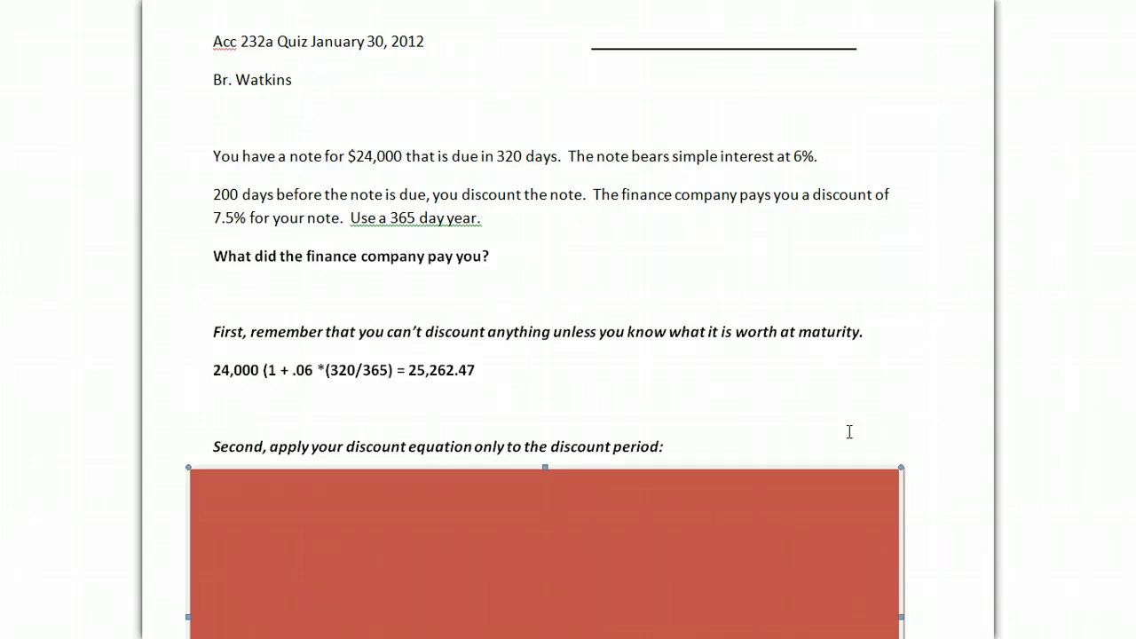
mouse_move(834, 465)
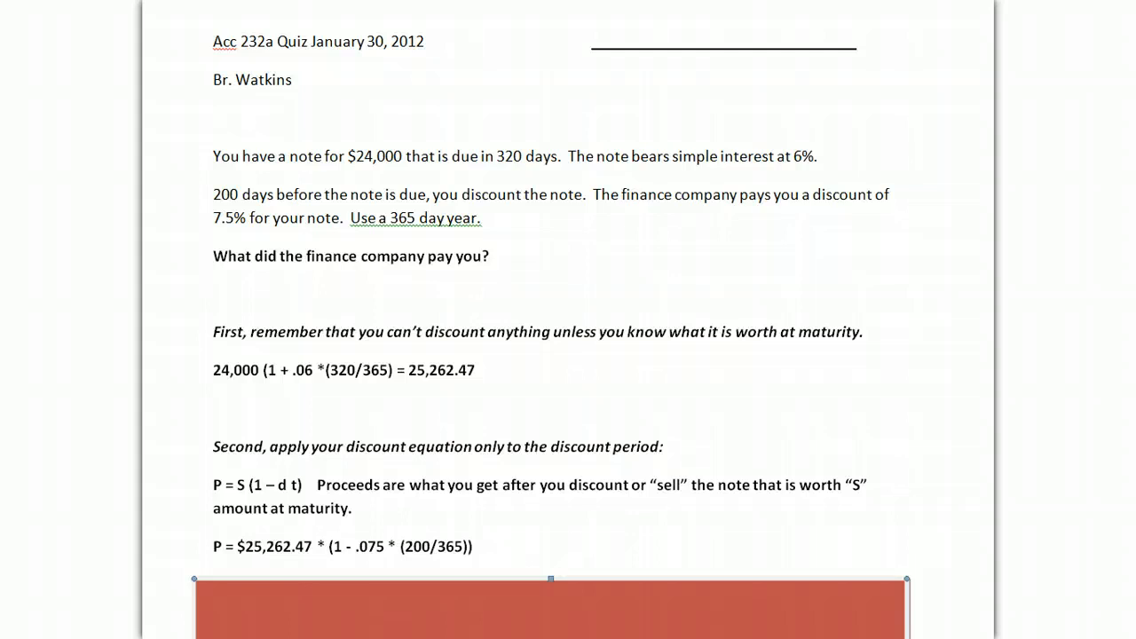
mouse_move(731, 577)
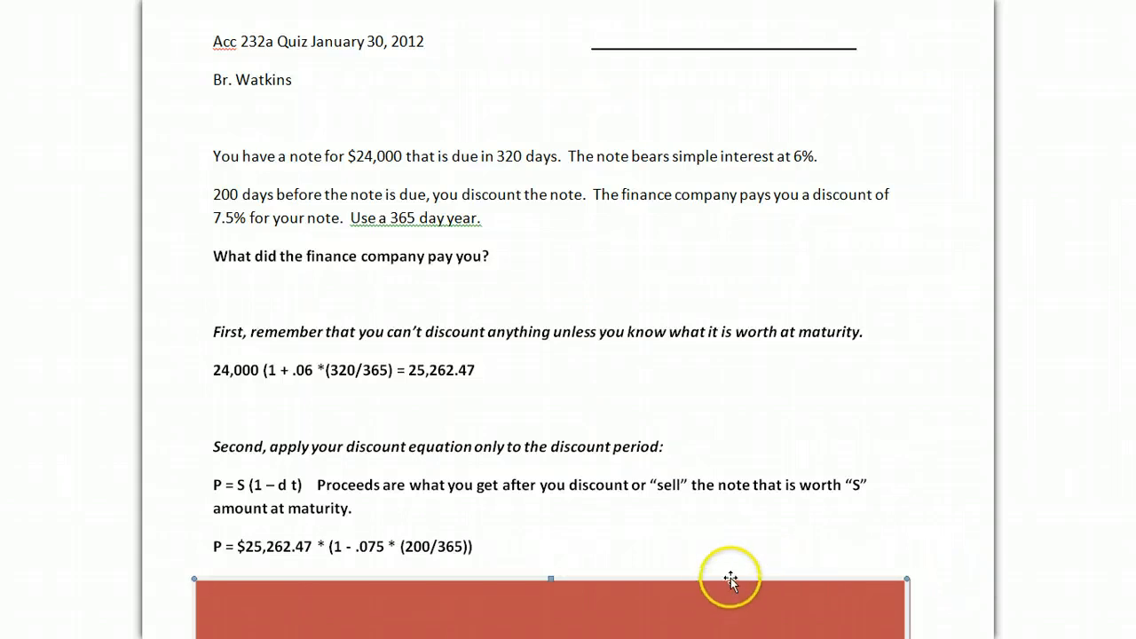